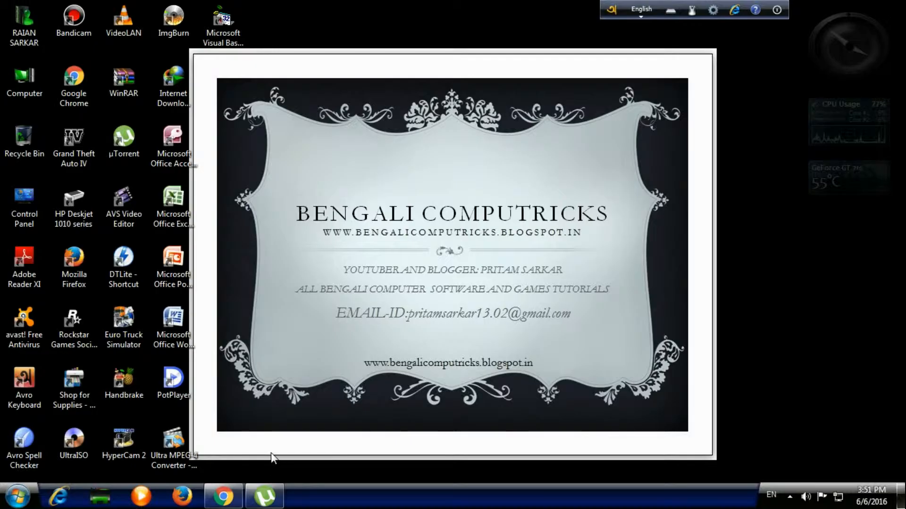
{"action": "mouse_move", "coordinate": [291, 387]}
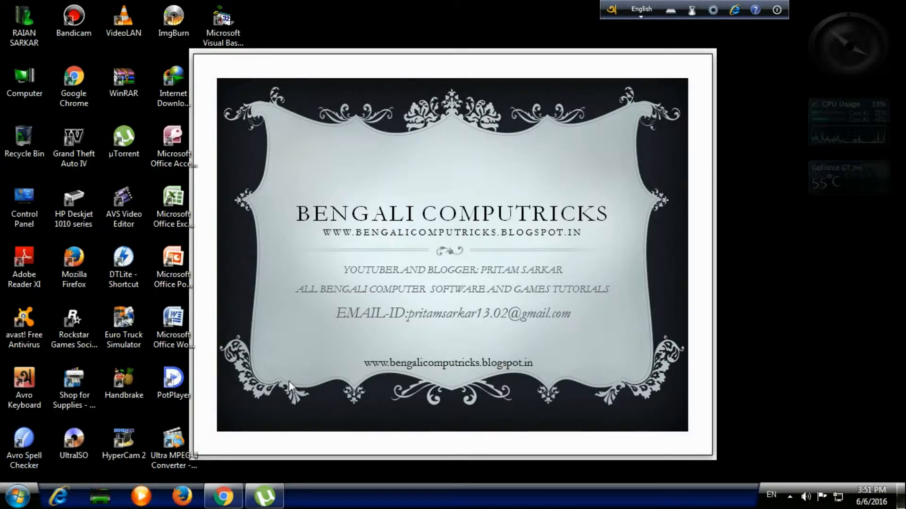
{"action": "mouse_move", "coordinate": [371, 187]}
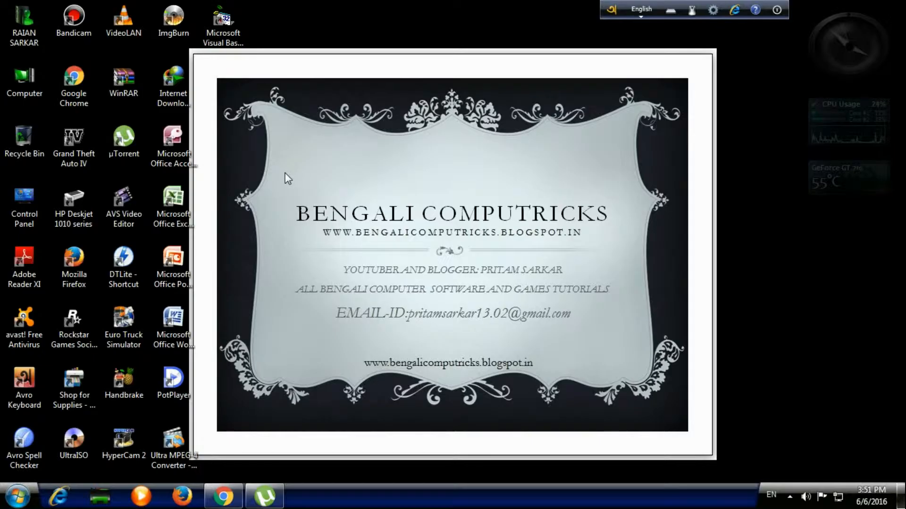
{"action": "mouse_move", "coordinate": [269, 103]}
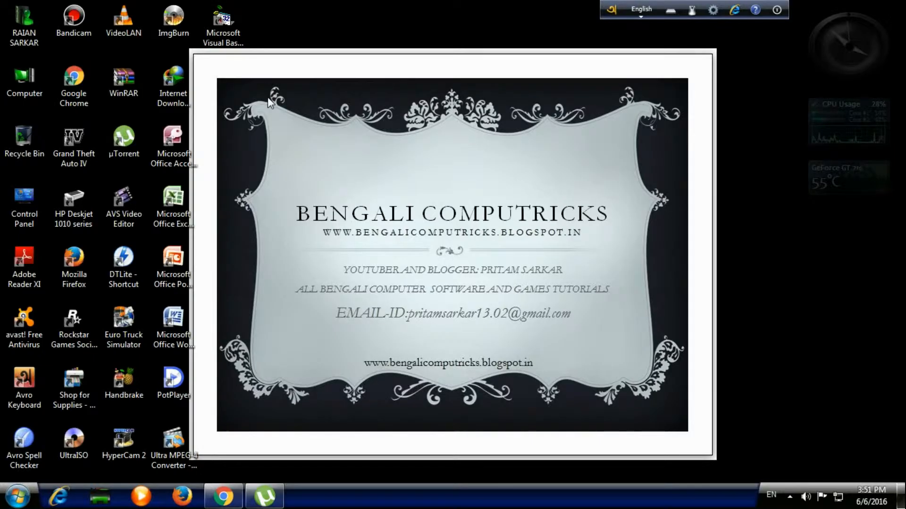
Launch VLC media player and open the Media menu's Open Capture Device settings
{"action": "left_click", "coordinate": [123, 20]}
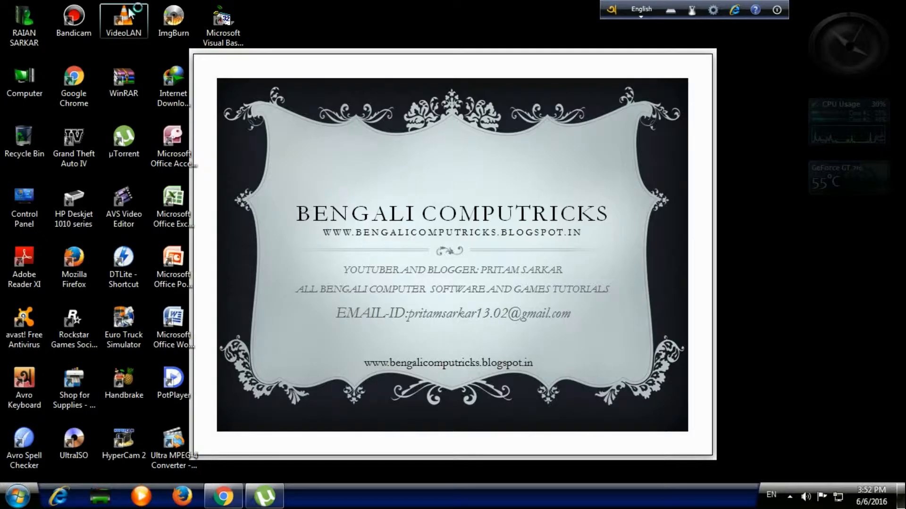
{"action": "double_click", "coordinate": [123, 17]}
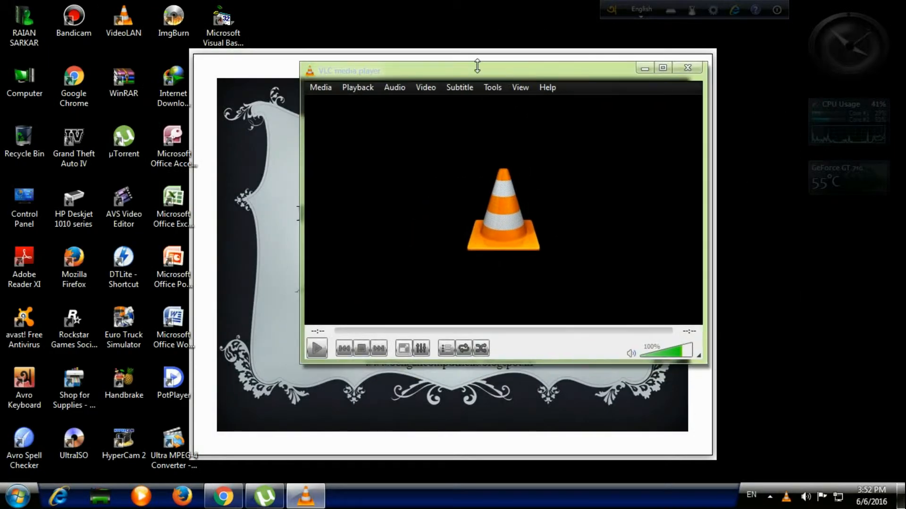
{"action": "left_click", "coordinate": [320, 87]}
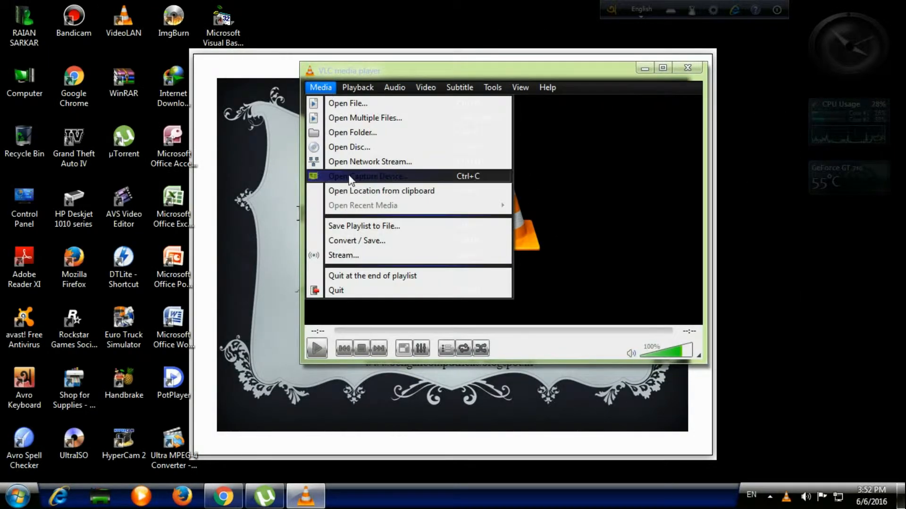
{"action": "mouse_move", "coordinate": [370, 177]}
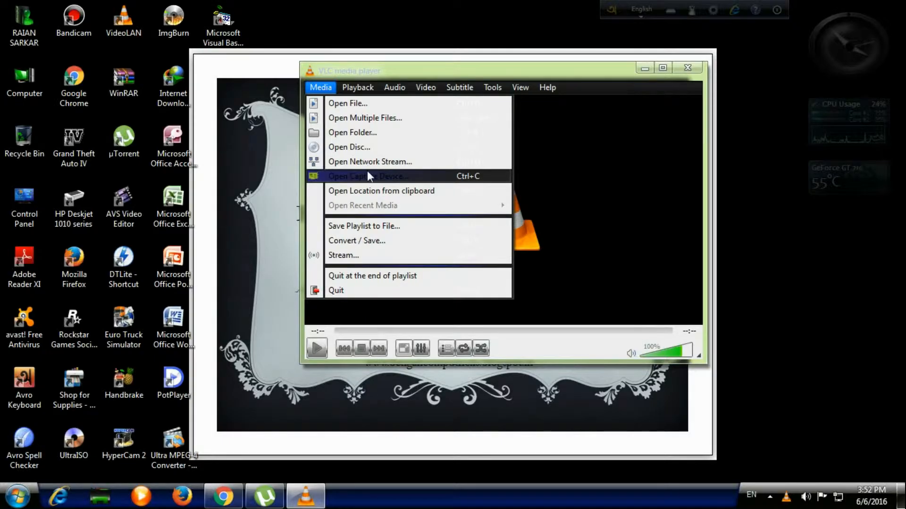
{"action": "left_click", "coordinate": [368, 176]}
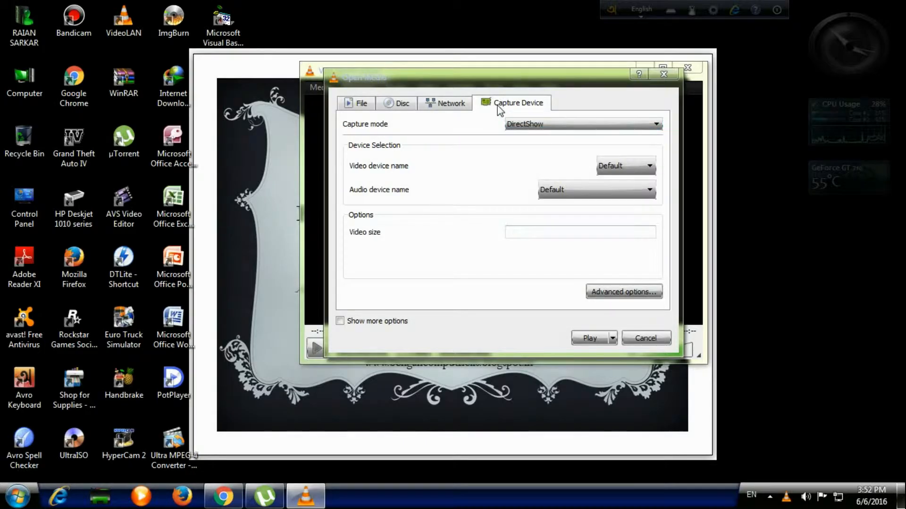
{"action": "mouse_move", "coordinate": [479, 126]}
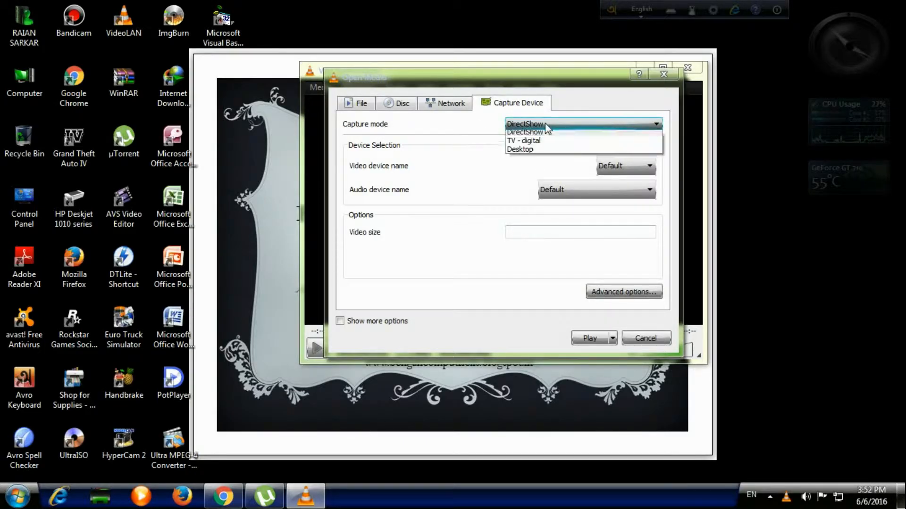
{"action": "mouse_move", "coordinate": [541, 152]}
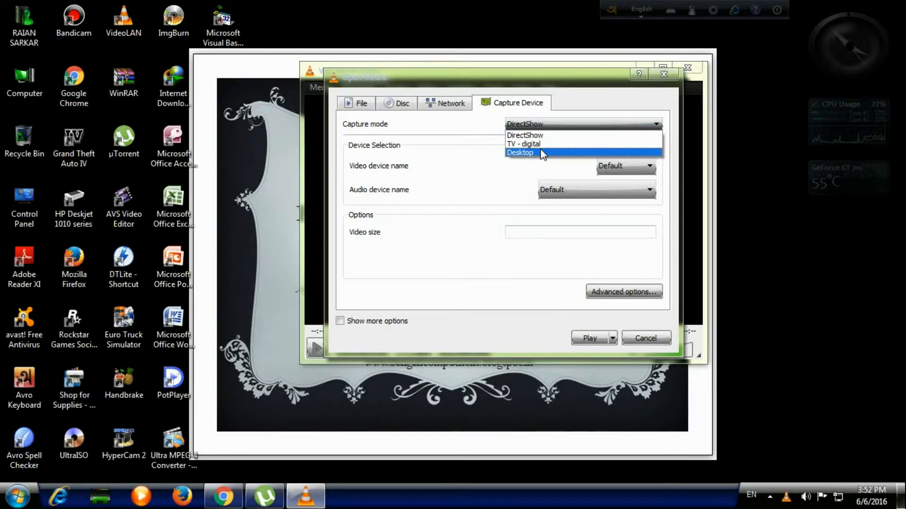
Set the capture mode to Desktop and show the Enqueue, Play, Stream and Convert options
{"action": "left_click", "coordinate": [519, 152]}
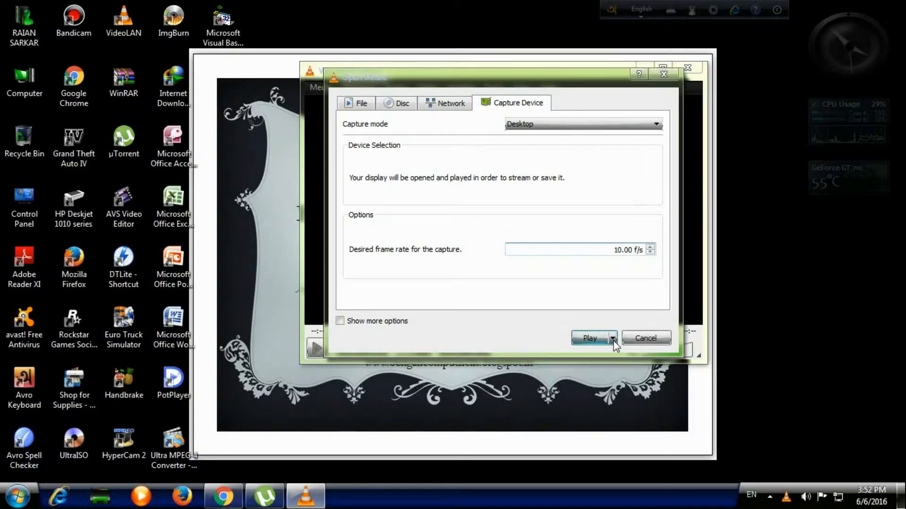
{"action": "left_click", "coordinate": [612, 339]}
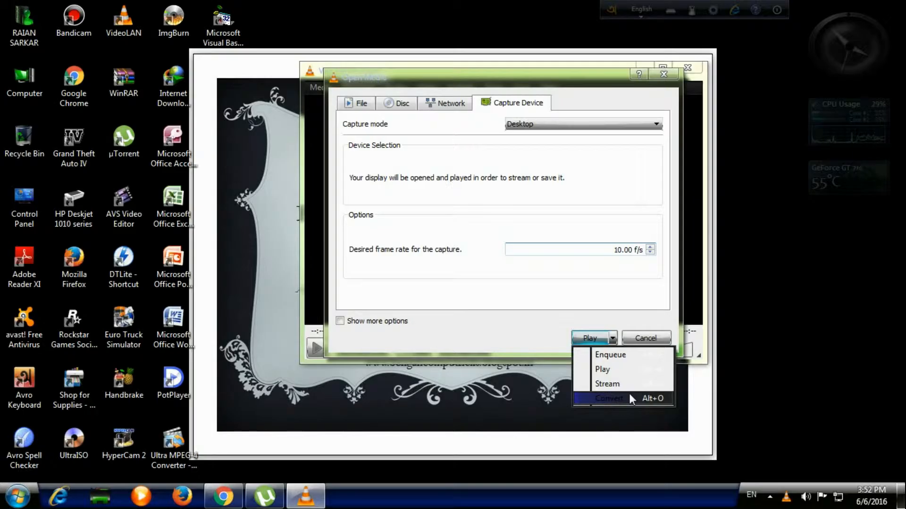
Convert the screen:// capture with H.264 + MP3 (MP4) into Desktop\VLC.mp4
{"action": "left_click", "coordinate": [608, 399]}
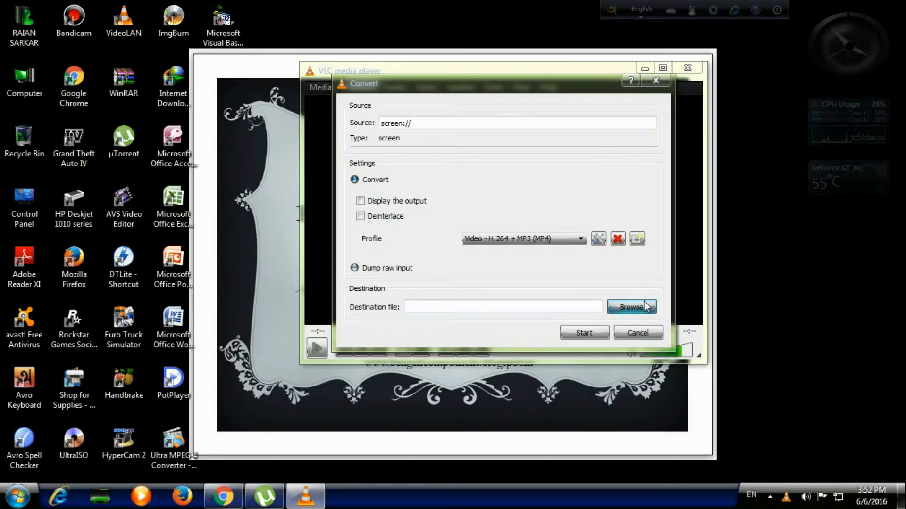
{"action": "left_click", "coordinate": [631, 306]}
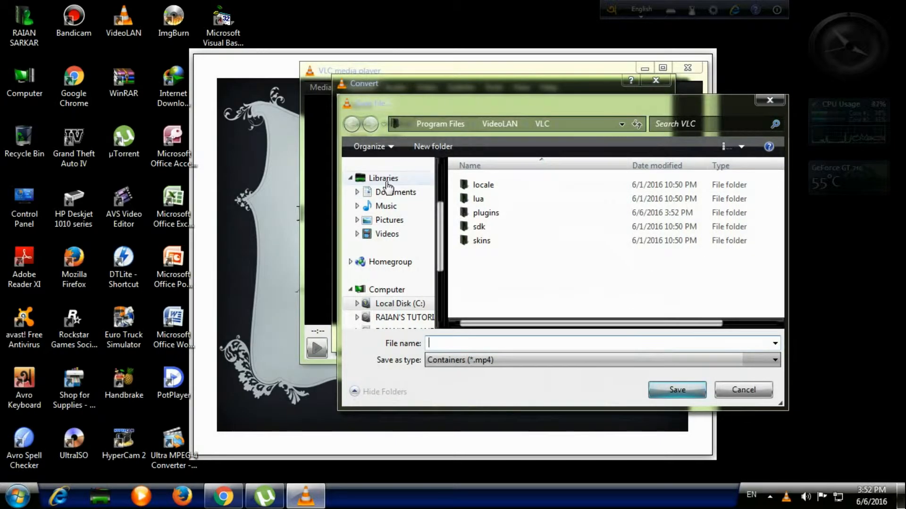
{"action": "mouse_move", "coordinate": [404, 237]}
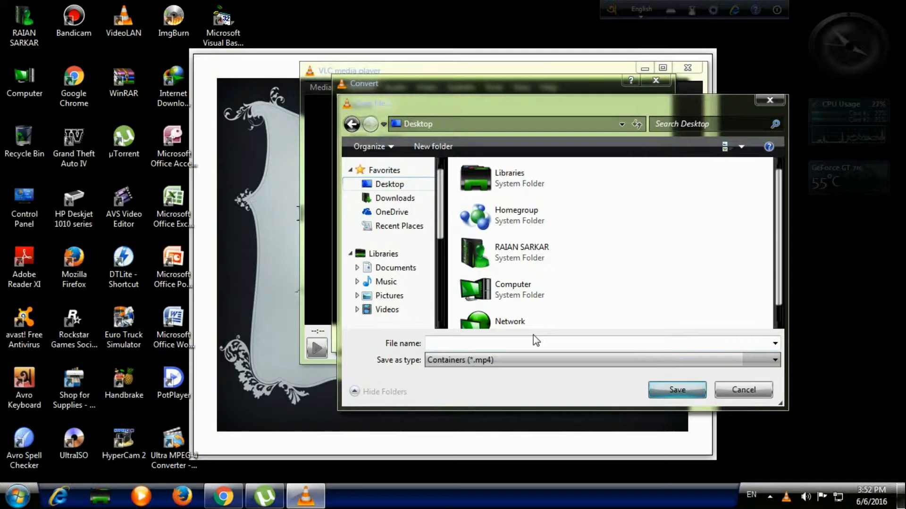
{"action": "type", "text": "V"}
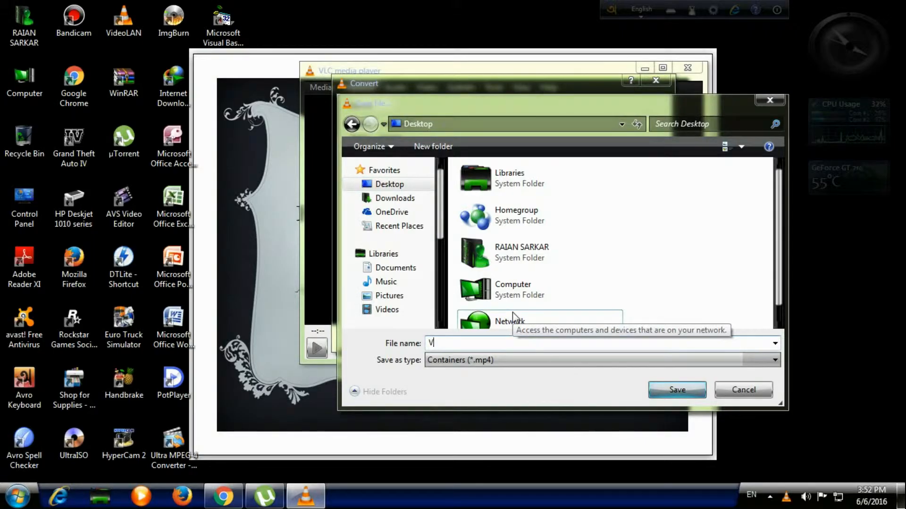
{"action": "type", "text": "LC"}
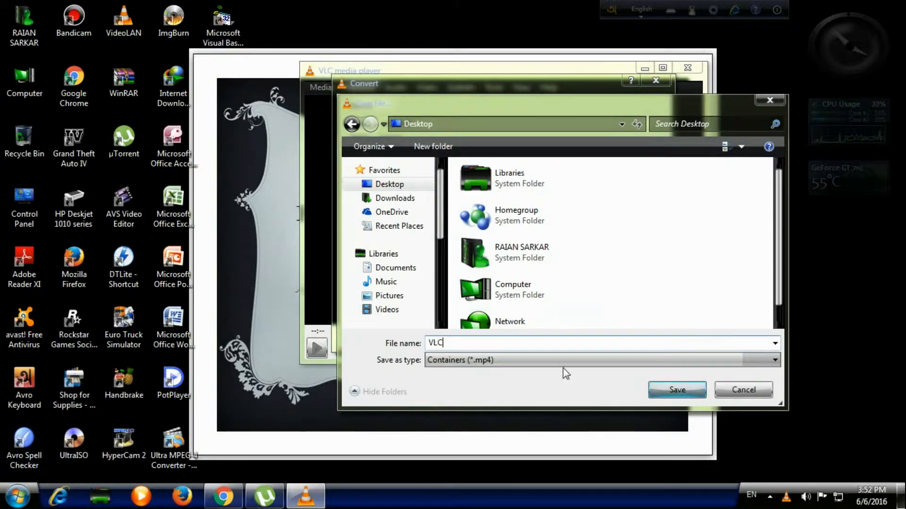
{"action": "left_click", "coordinate": [676, 390]}
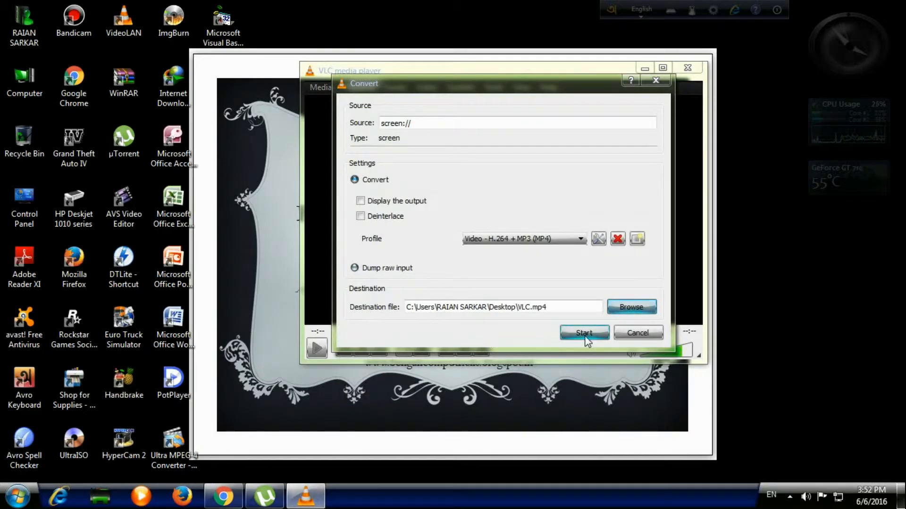
Start recording, open Word 2007, type 'RTUUIYHTGYU', then close Word
{"action": "left_click", "coordinate": [583, 333]}
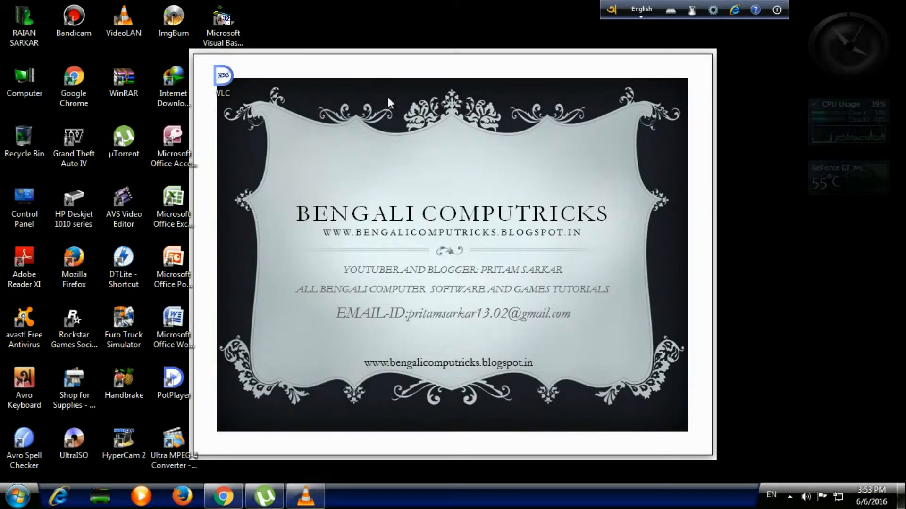
{"action": "mouse_move", "coordinate": [23, 124]}
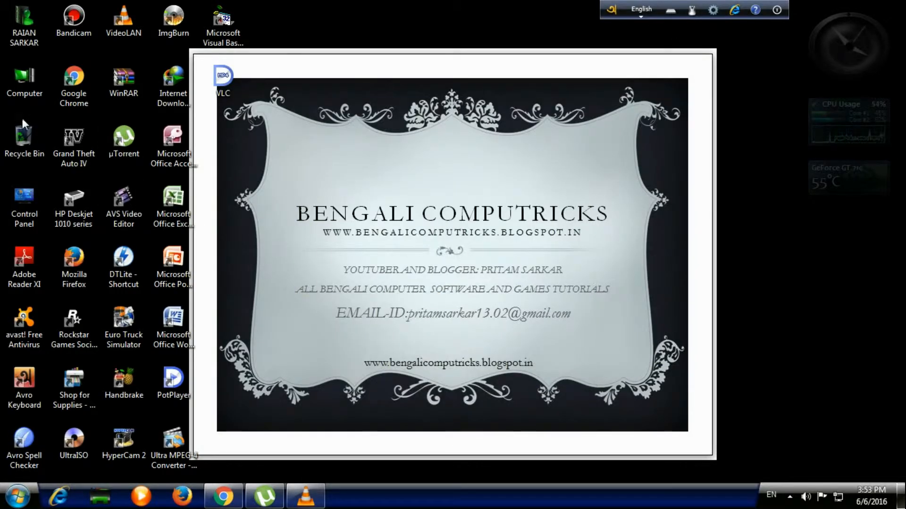
{"action": "left_click", "coordinate": [173, 203]}
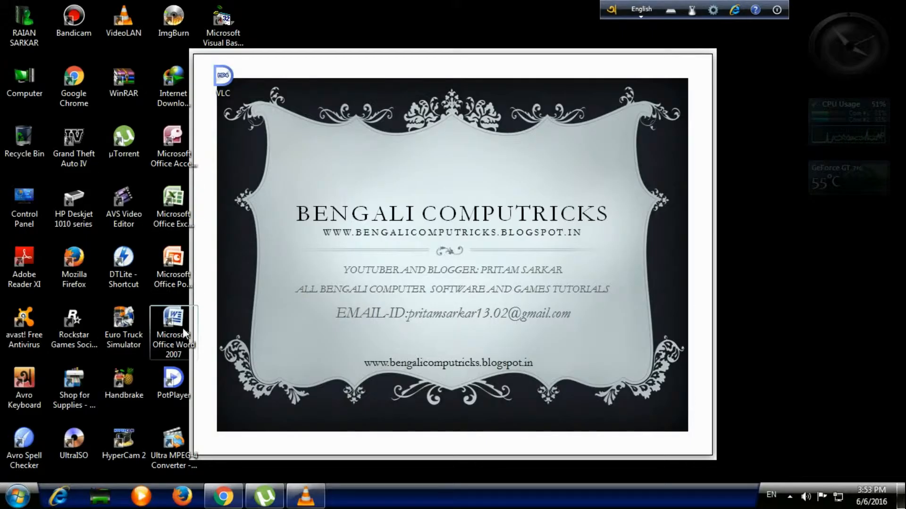
{"action": "double_click", "coordinate": [173, 332]}
{"action": "type", "text": "YDET"}
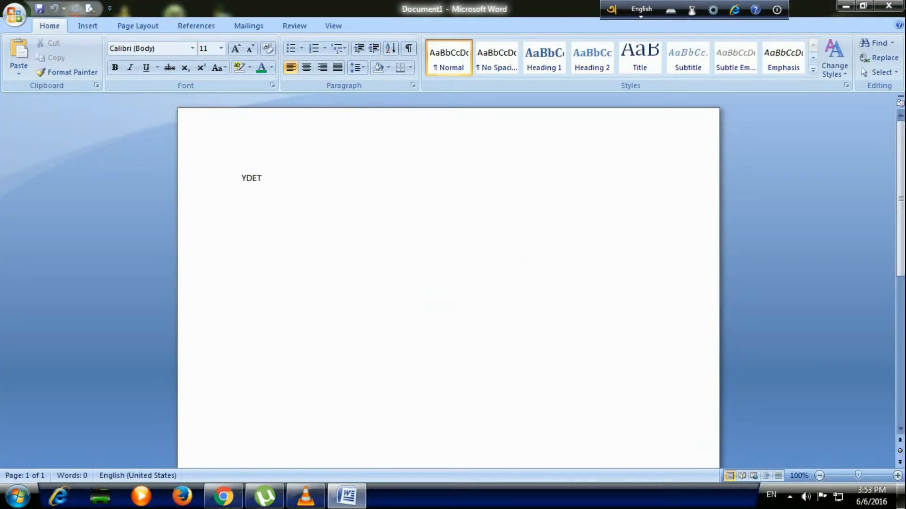
{"action": "type", "text": "RTUUIYHTGYU"}
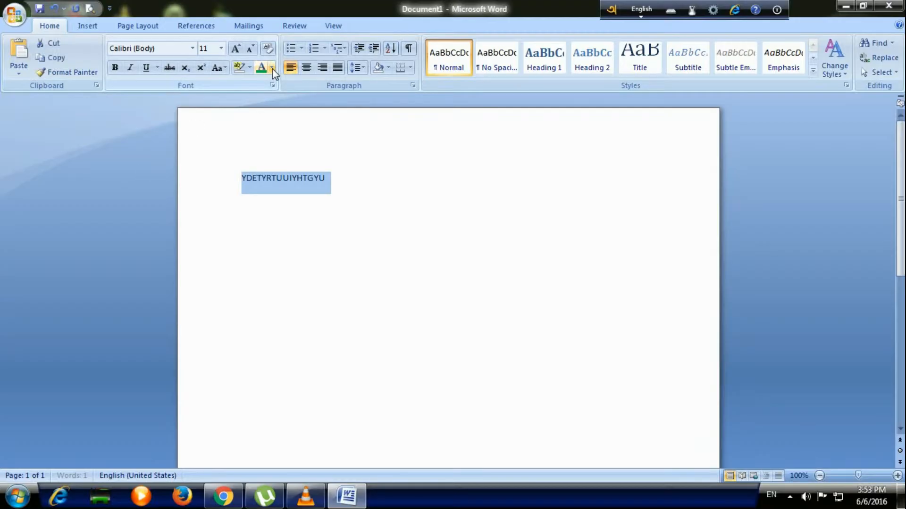
{"action": "left_click", "coordinate": [272, 67]}
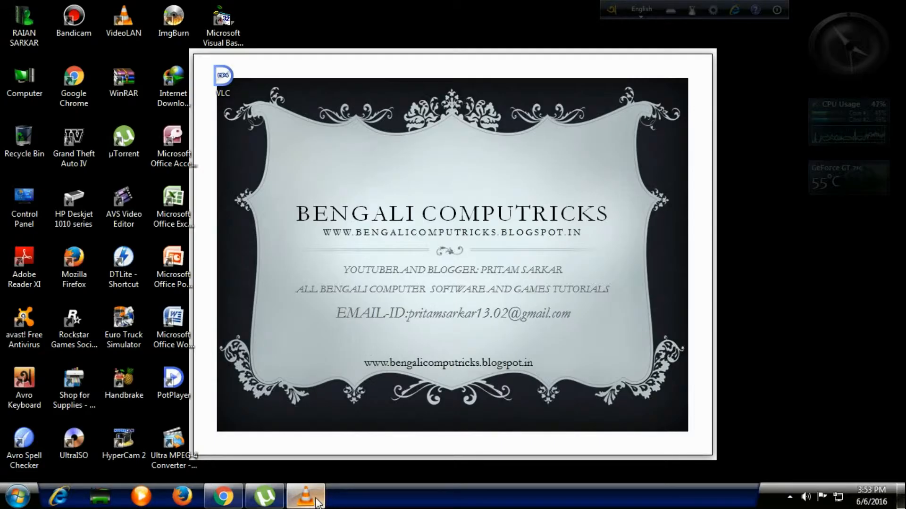
{"action": "left_click", "coordinate": [306, 496]}
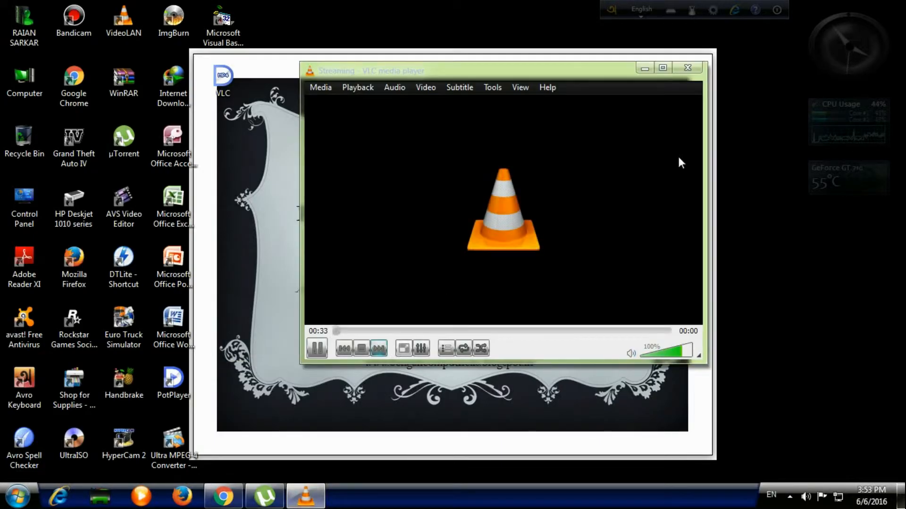
{"action": "left_click", "coordinate": [687, 67]}
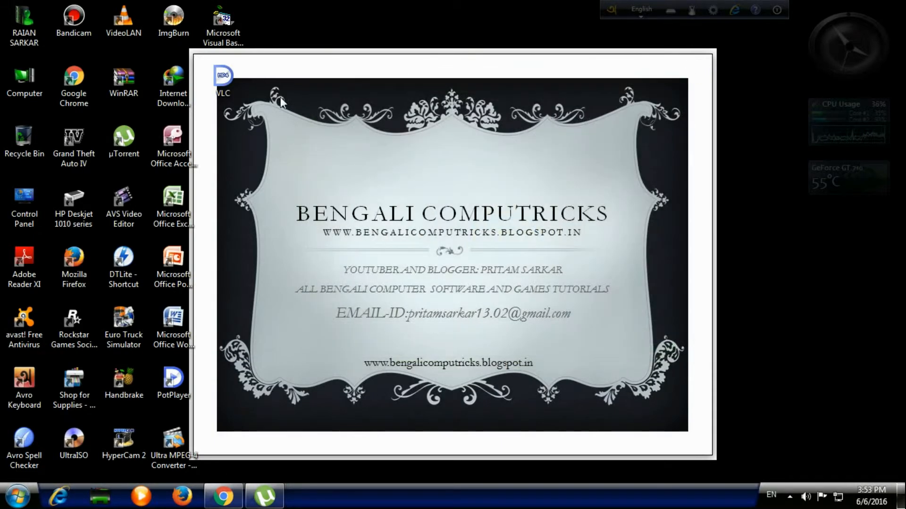
{"action": "left_click", "coordinate": [222, 81]}
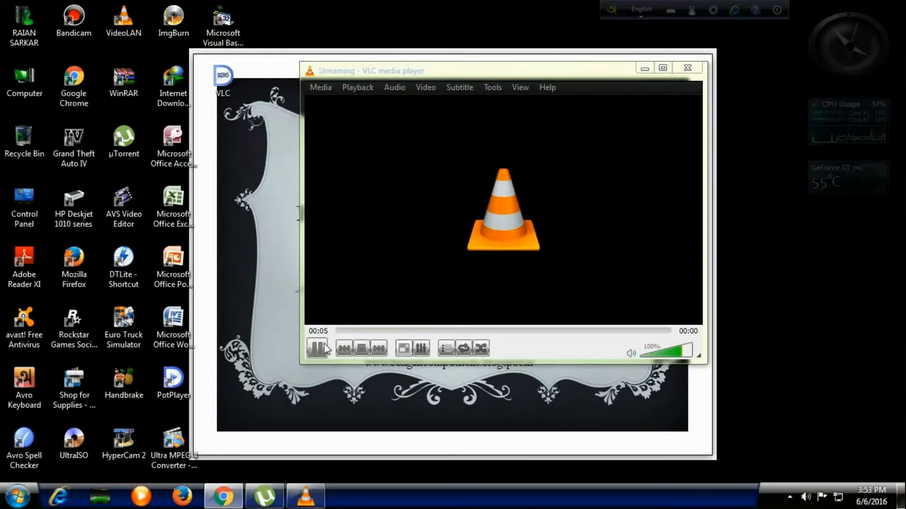
{"action": "left_click", "coordinate": [687, 68]}
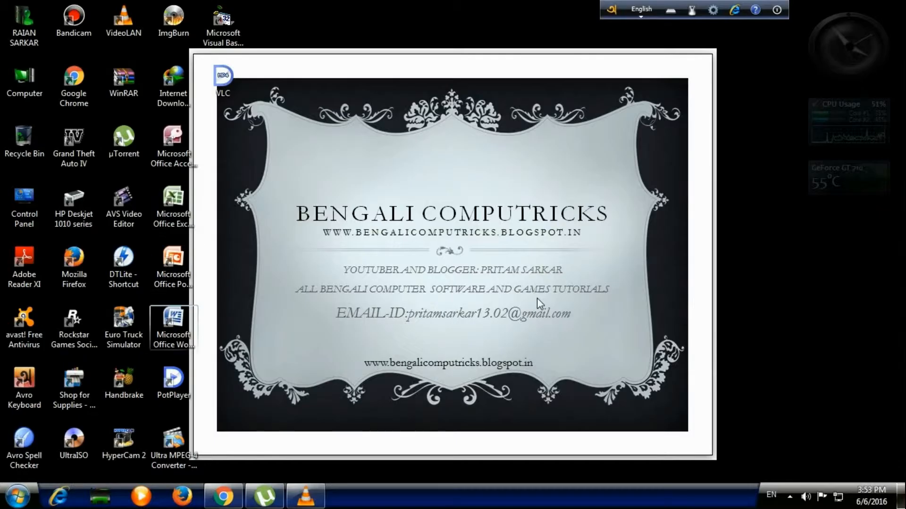
Reopen Word 2007, type 'YDETYRTUUIYHTGYU', then close Word
{"action": "double_click", "coordinate": [173, 322]}
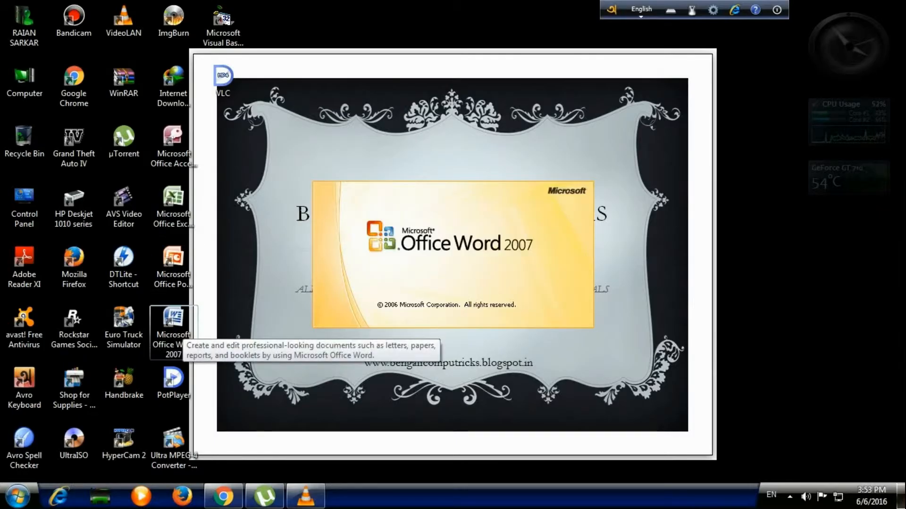
{"action": "double_click", "coordinate": [172, 333]}
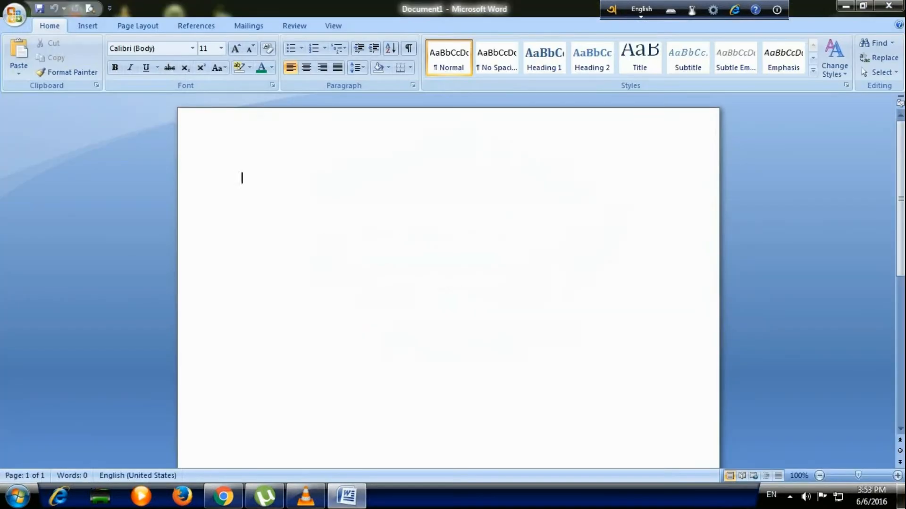
{"action": "type", "text": "YDETYRTUUIYHTGYU"}
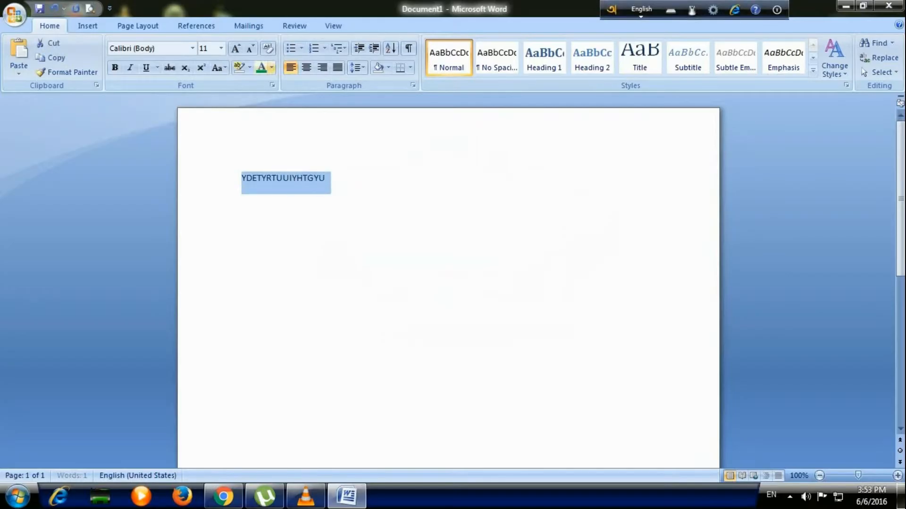
{"action": "left_click", "coordinate": [271, 67]}
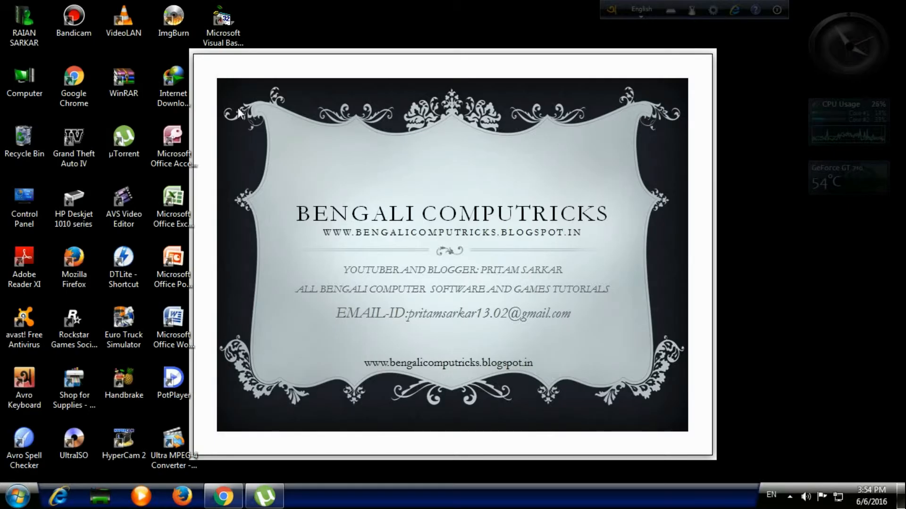
{"action": "mouse_move", "coordinate": [288, 48]}
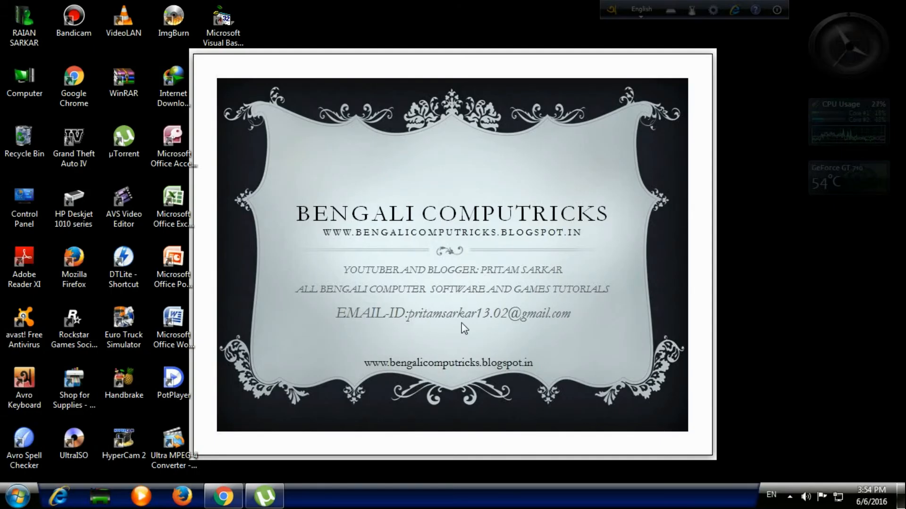
{"action": "mouse_move", "coordinate": [496, 322]}
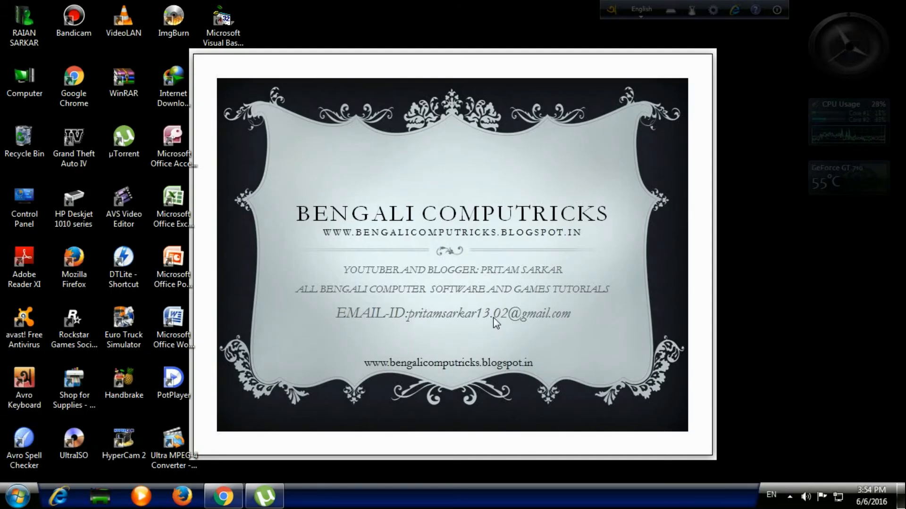
{"action": "mouse_move", "coordinate": [527, 215]}
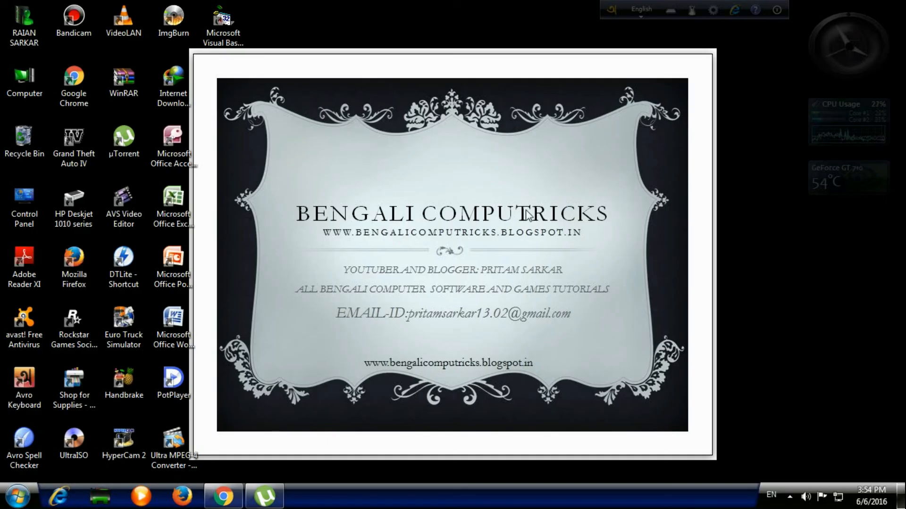